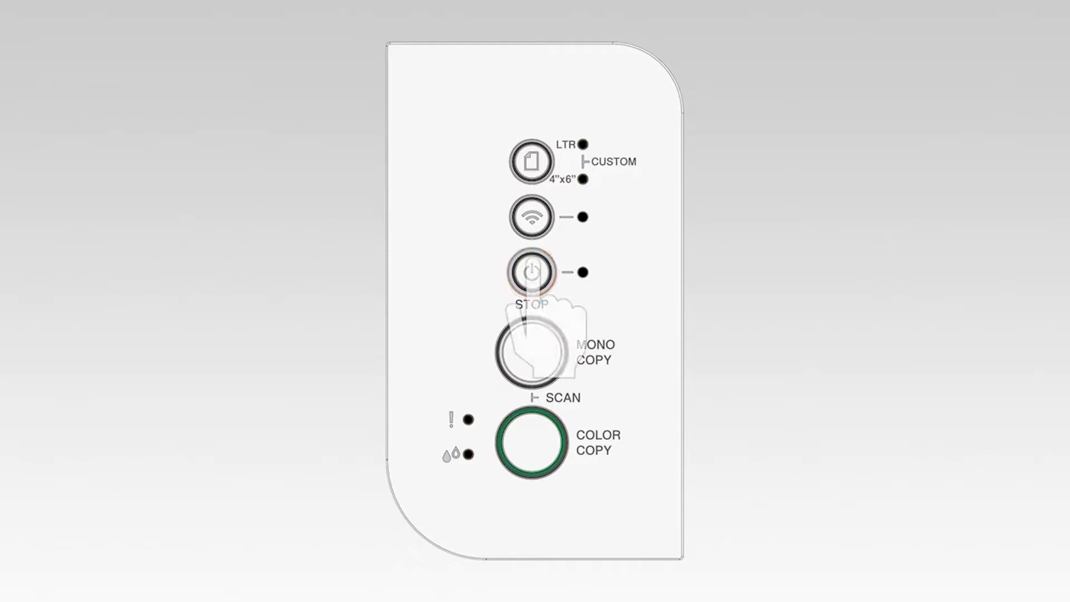
# - Switch the MFC-J1215W on so its power LED turns green
pyautogui.click(532, 272)
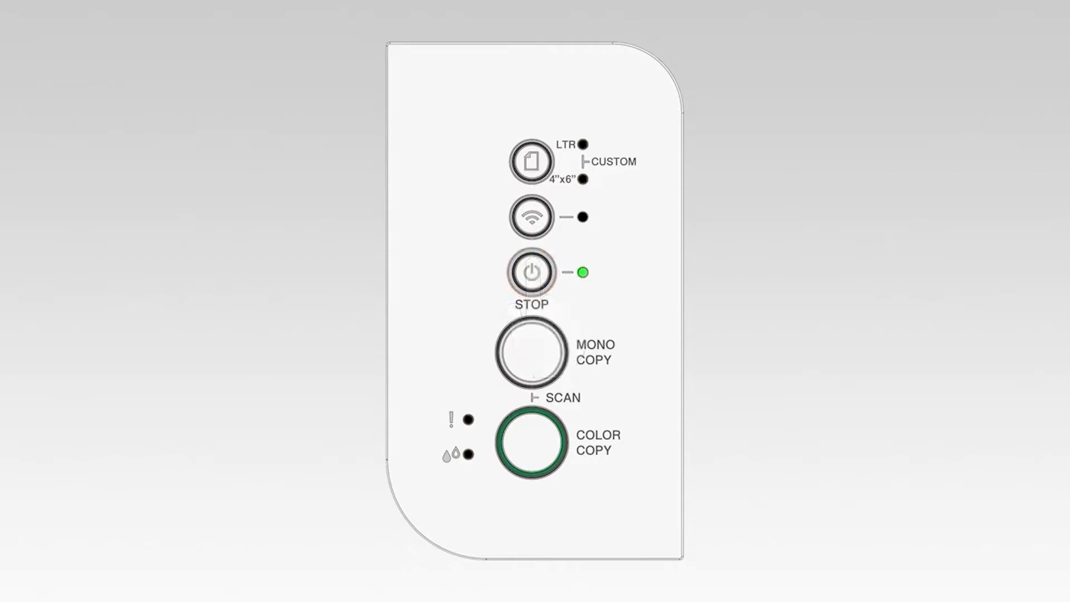
pyautogui.click(531, 216)
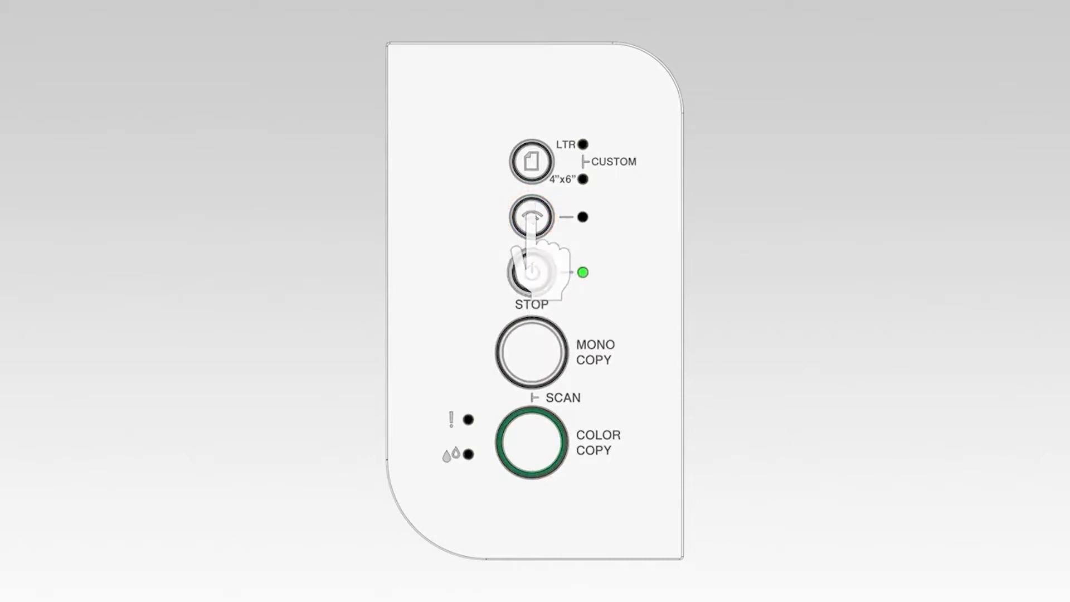
pyautogui.click(529, 216)
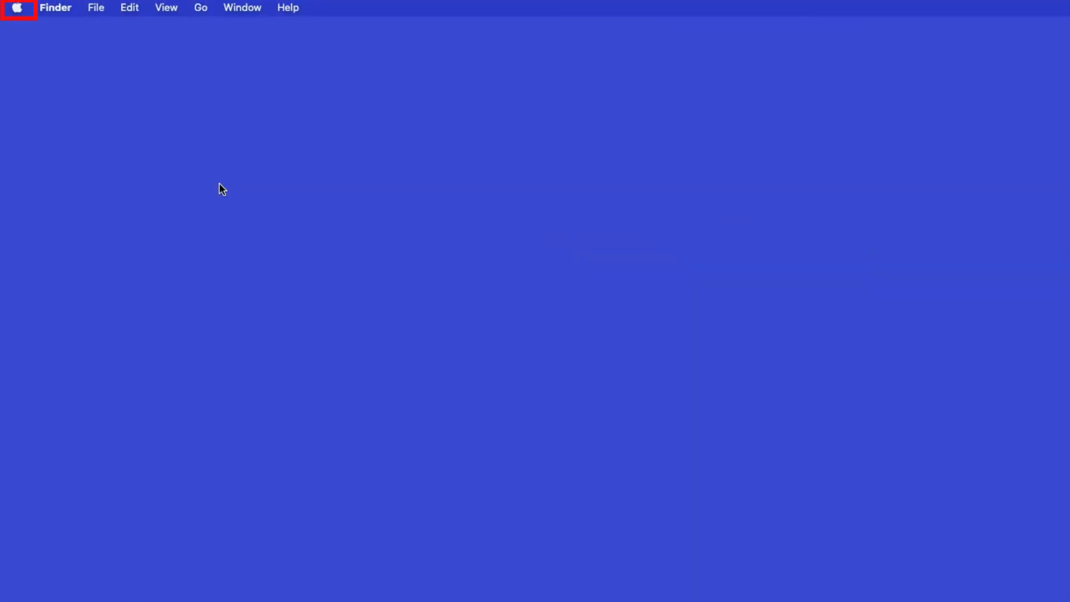
# - Reach Printers & Scanners in System Preferences and start adding a new printer
pyautogui.click(17, 7)
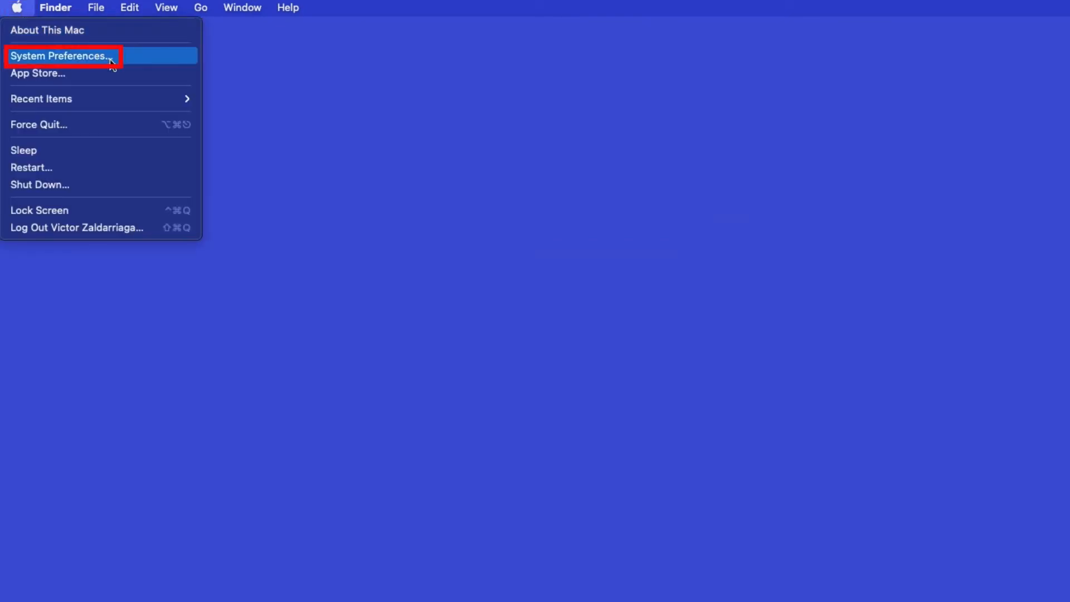
pyautogui.click(60, 55)
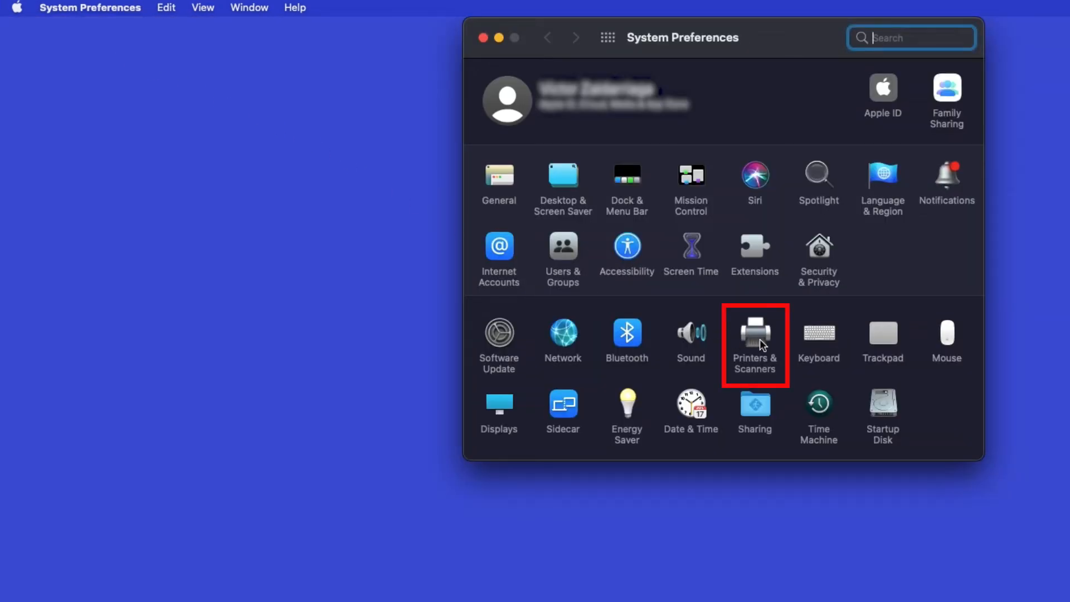
pyautogui.click(754, 332)
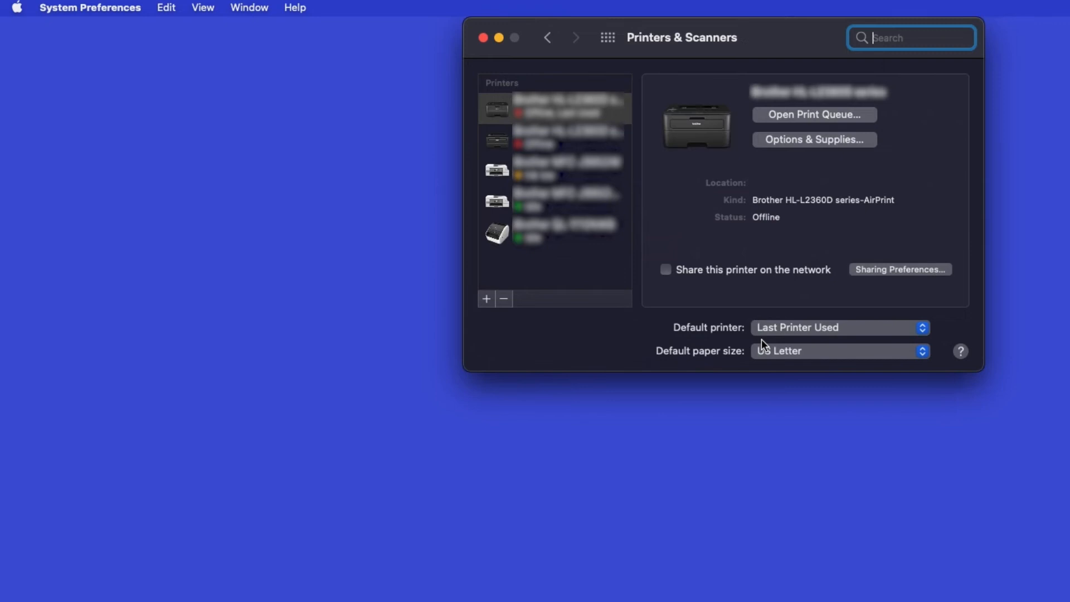
pyautogui.moveTo(485, 298)
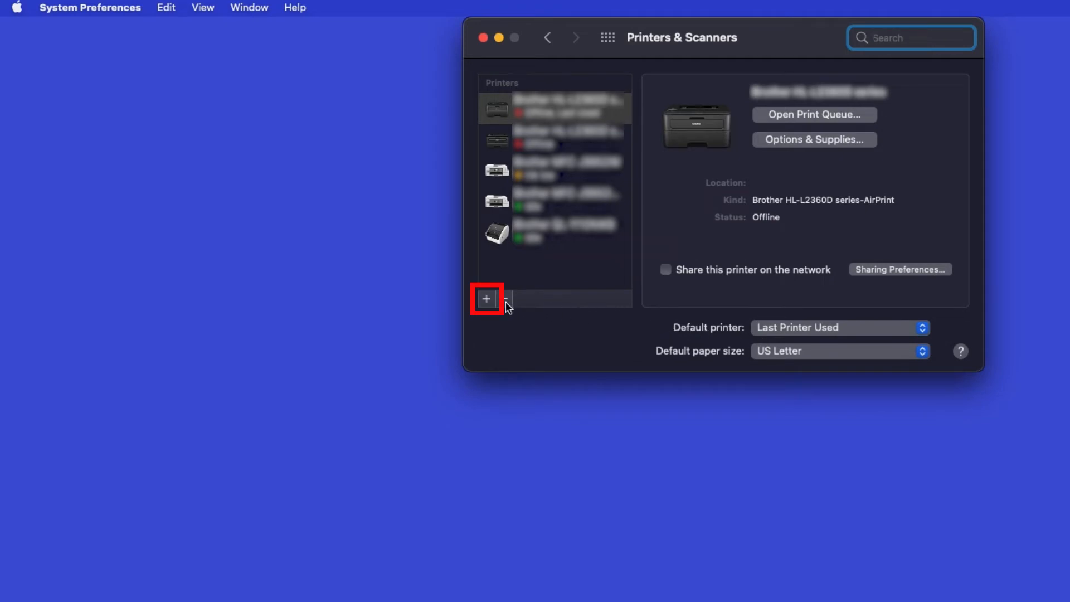
pyautogui.click(486, 298)
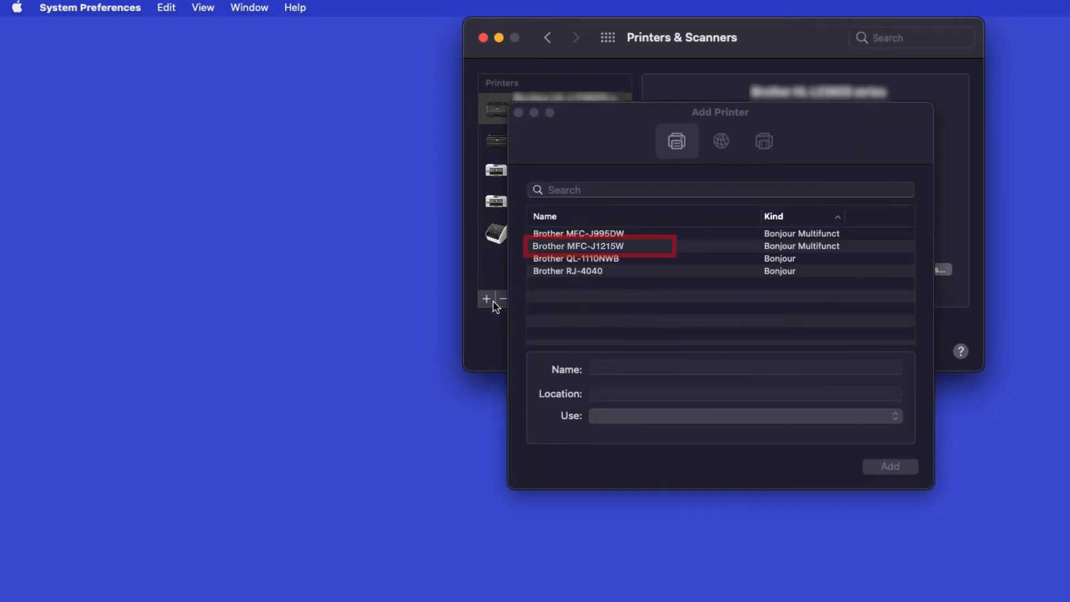
pyautogui.moveTo(486, 298)
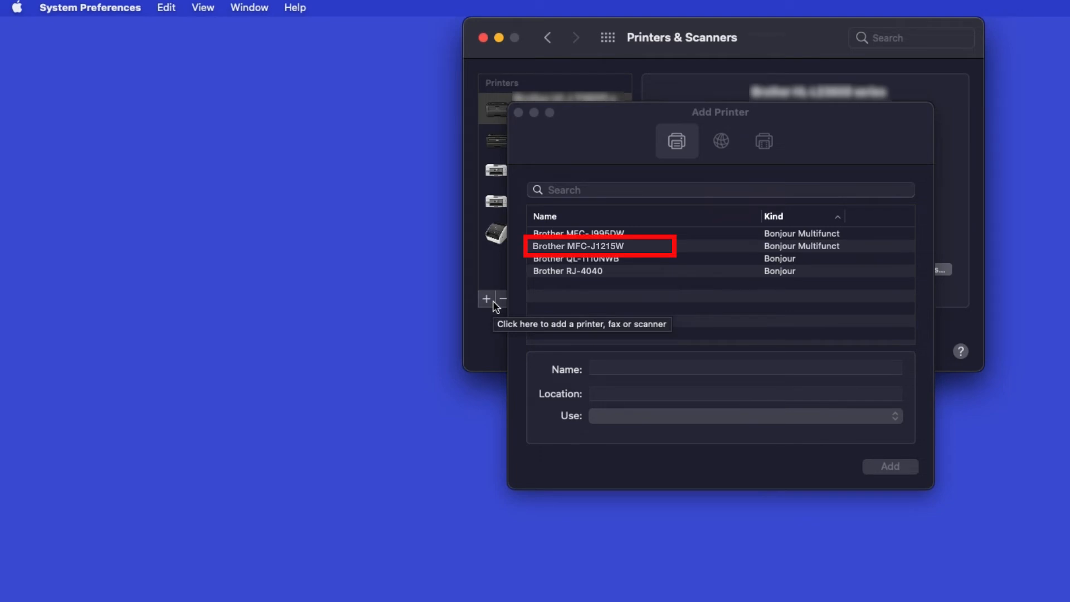
pyautogui.moveTo(685, 253)
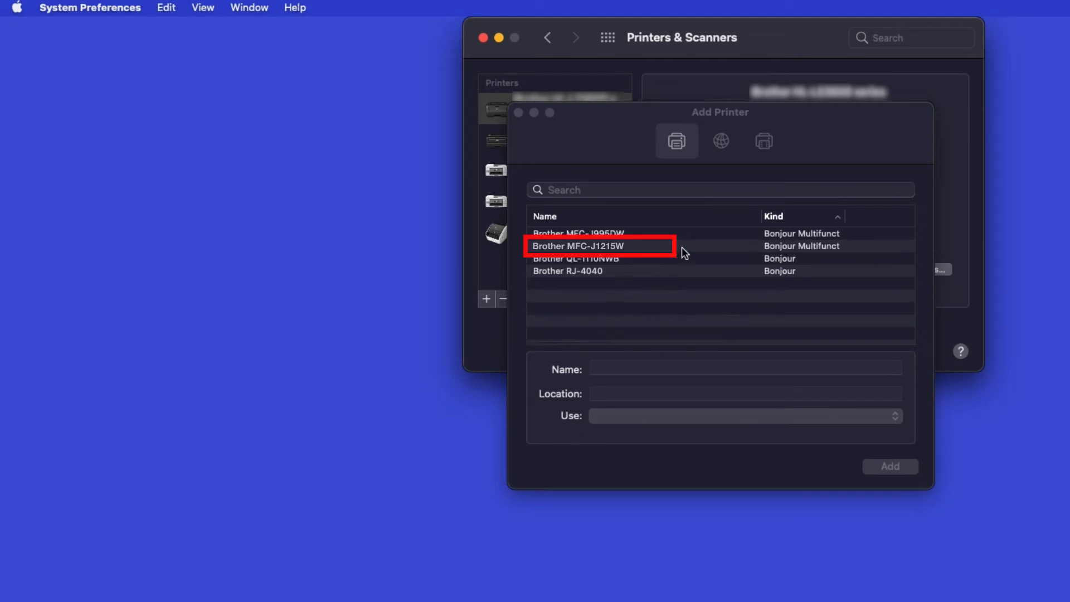
# - Add Brother MFC-J1215W from the Add Printer list using AirPrint
pyautogui.click(599, 246)
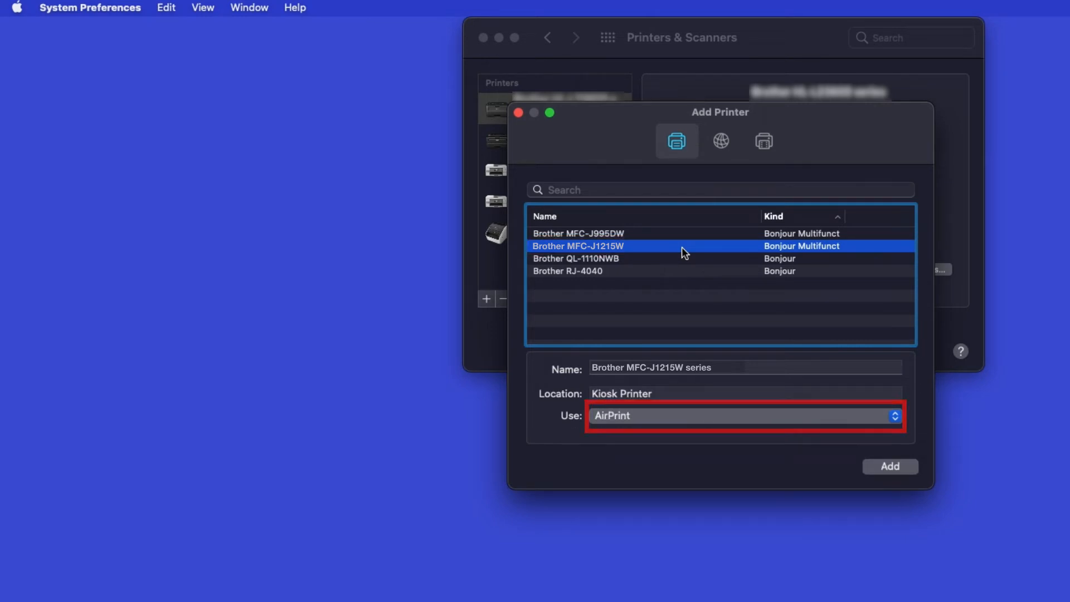
pyautogui.click(890, 465)
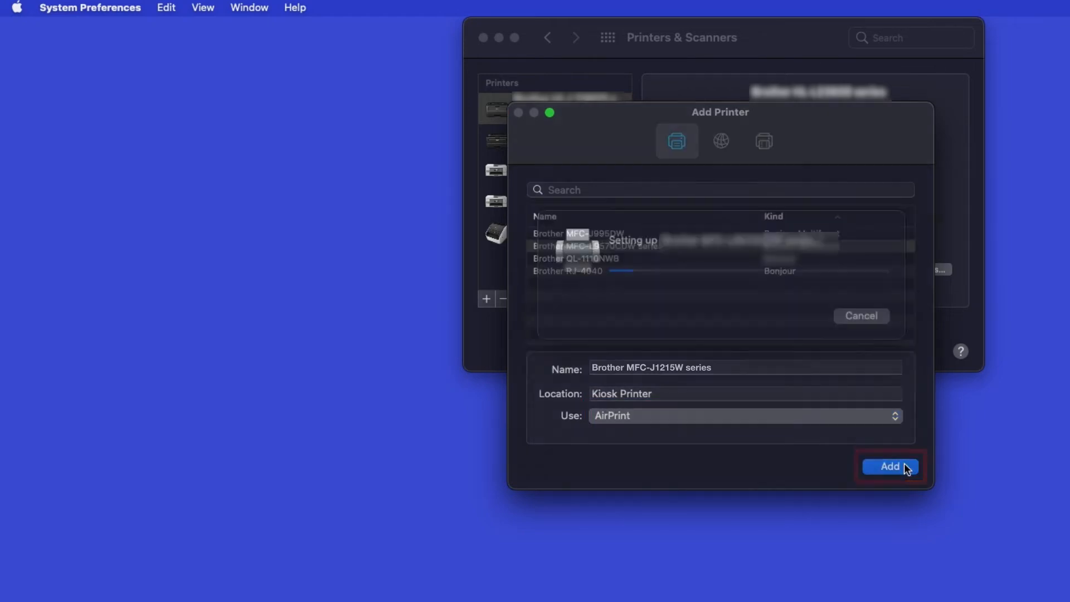
pyautogui.click(890, 466)
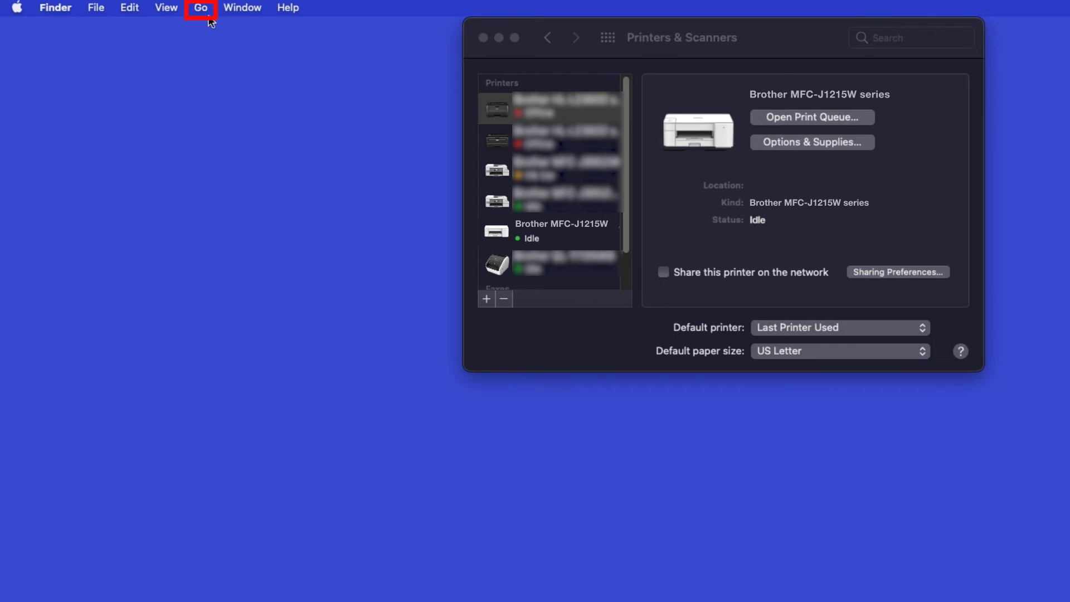
# - Launch the App Store from Finder's Applications folder
pyautogui.click(201, 7)
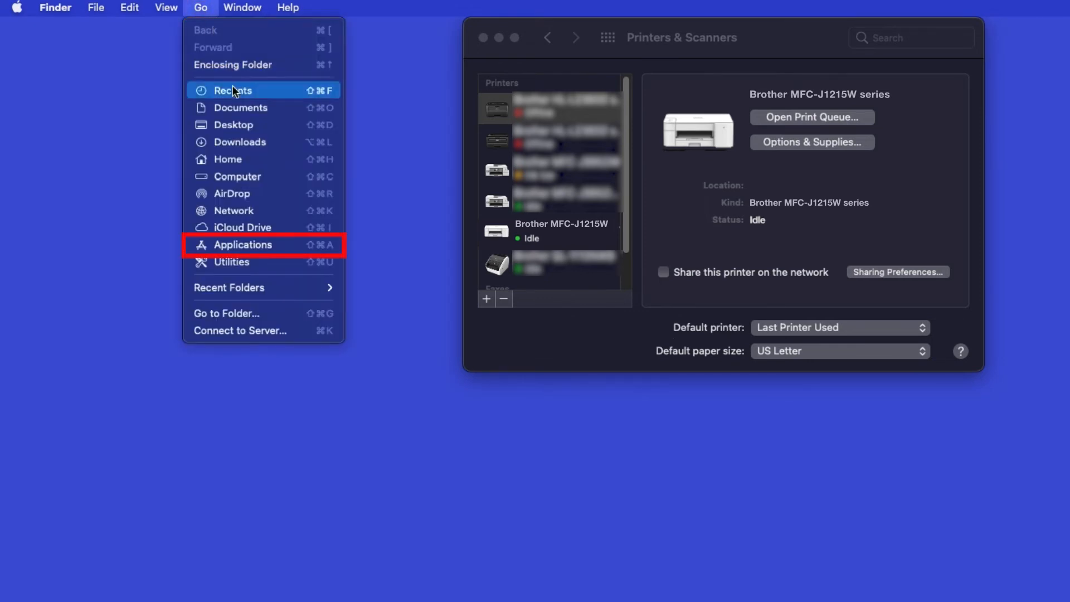
pyautogui.moveTo(277, 249)
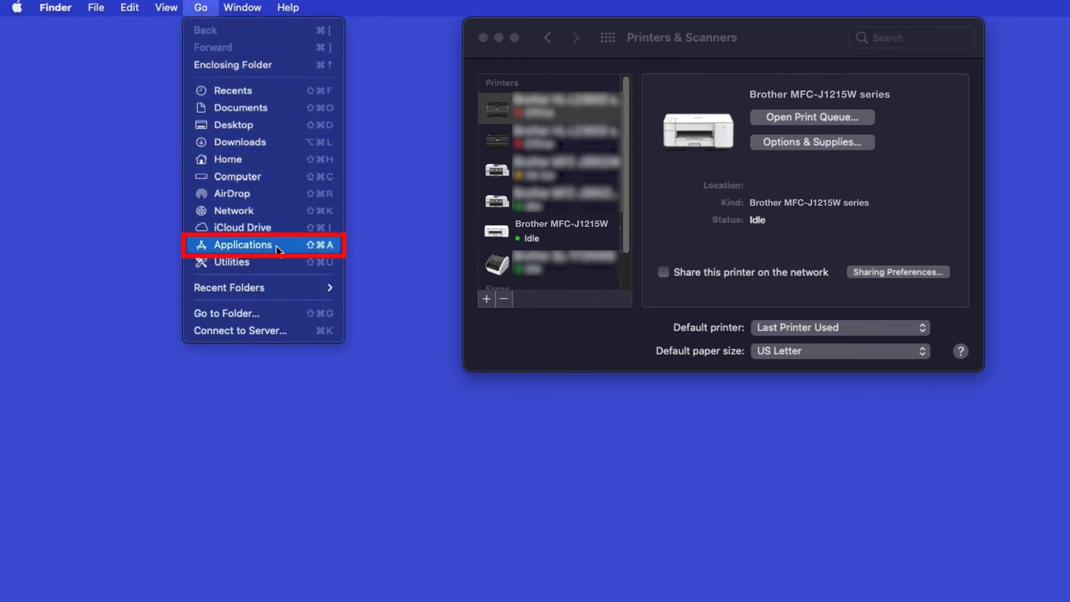
pyautogui.click(244, 244)
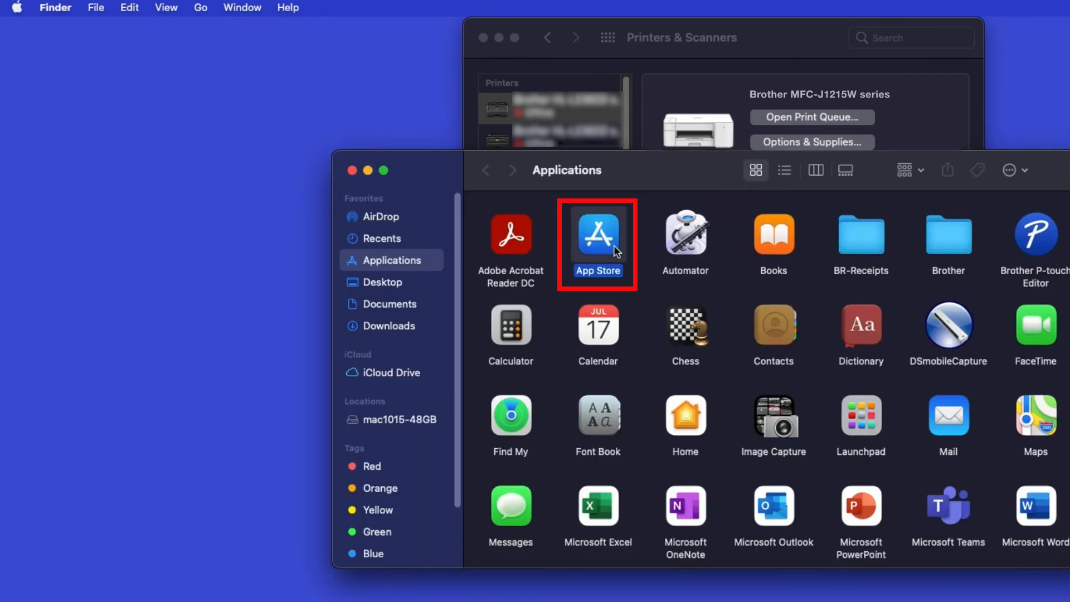
pyautogui.doubleClick(597, 235)
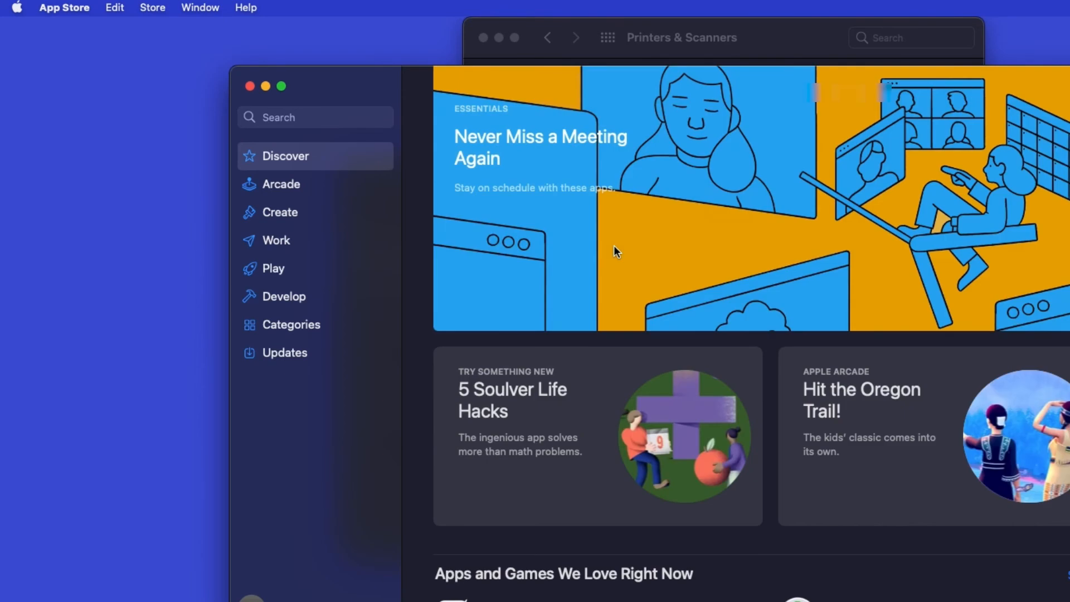
# - Search the App Store for 'brother i' and launch Brother iPrint&Scan from the results
pyautogui.click(314, 116)
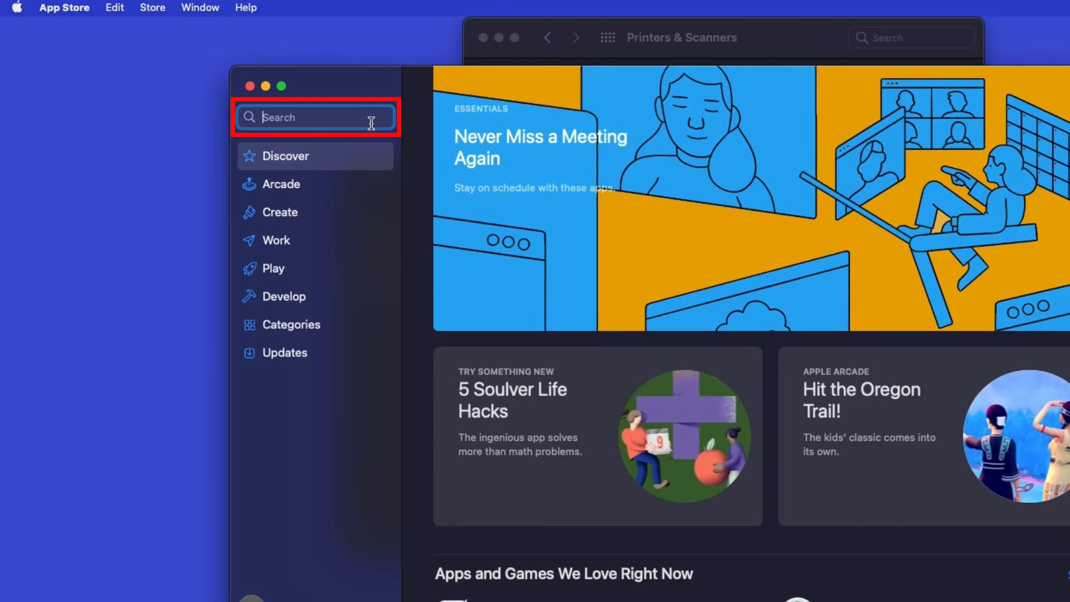
pyautogui.write('brother i')
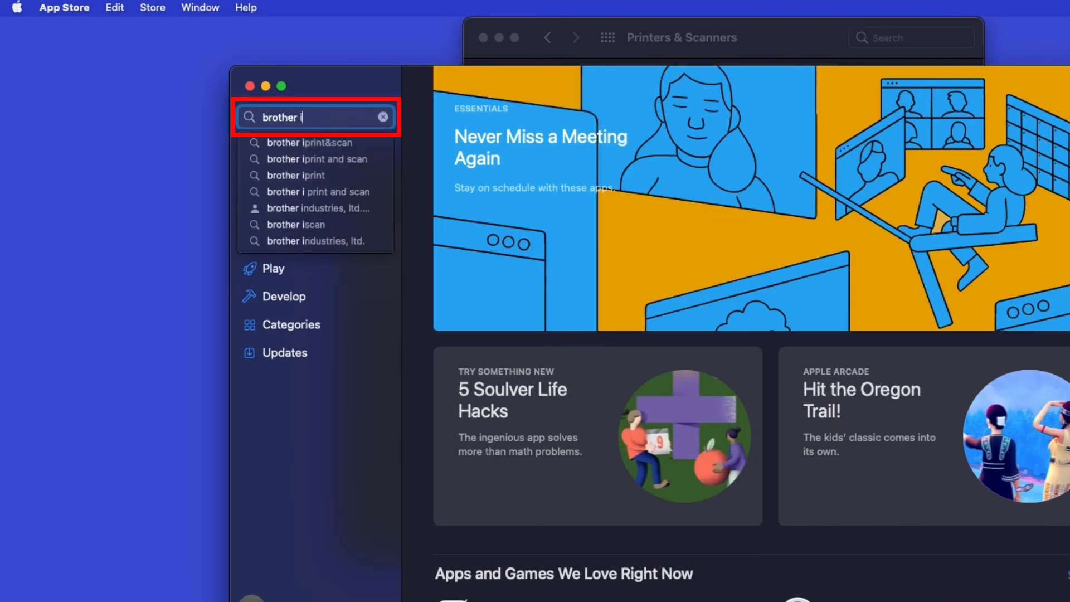
pyautogui.click(311, 142)
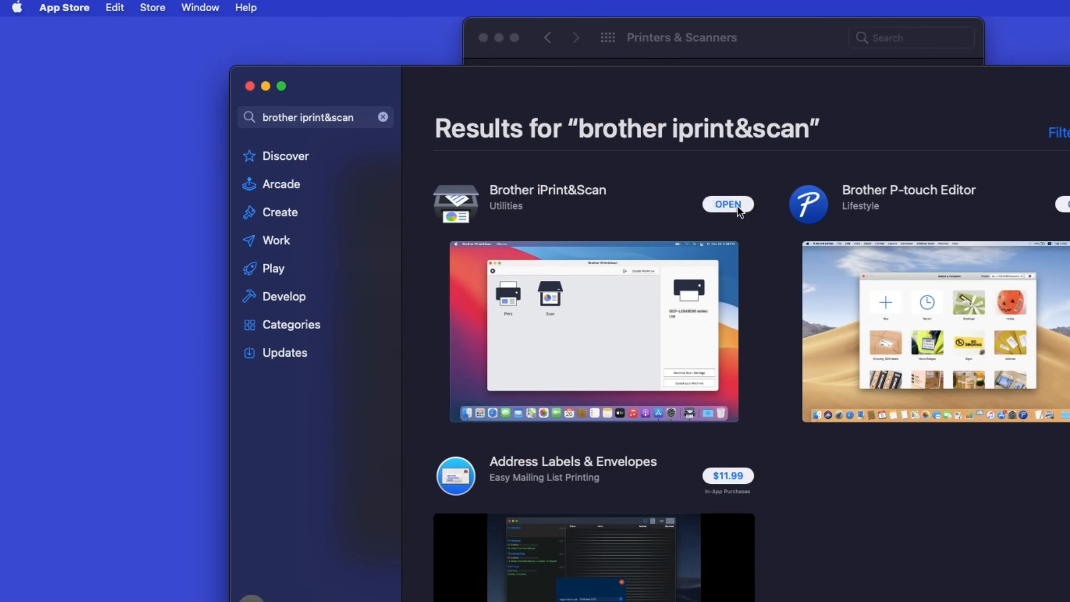
pyautogui.click(728, 204)
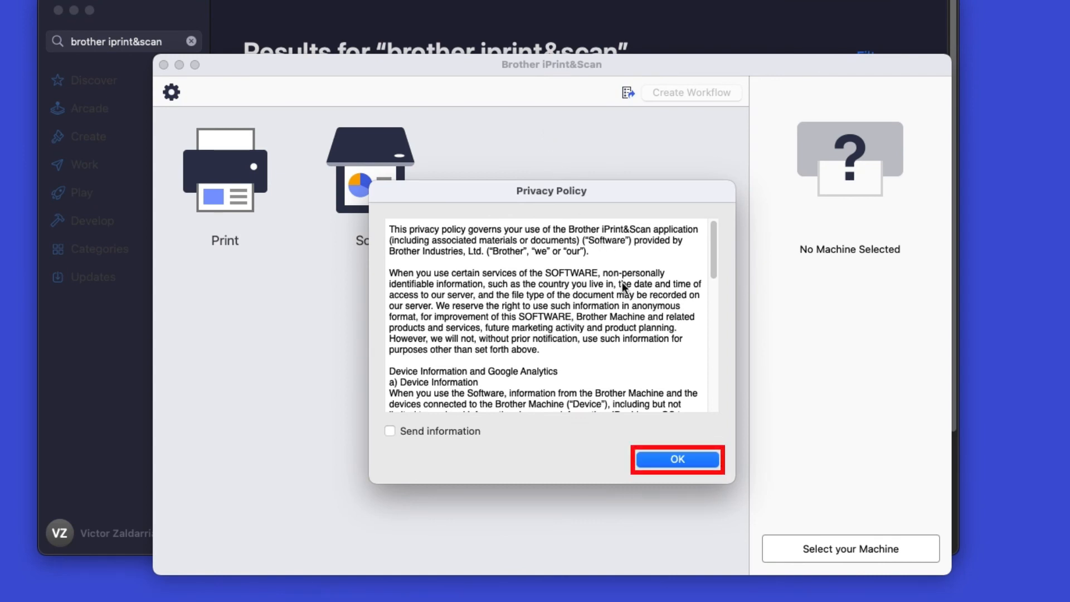
# - Accept the privacy policy and begin selecting a machine
pyautogui.click(676, 459)
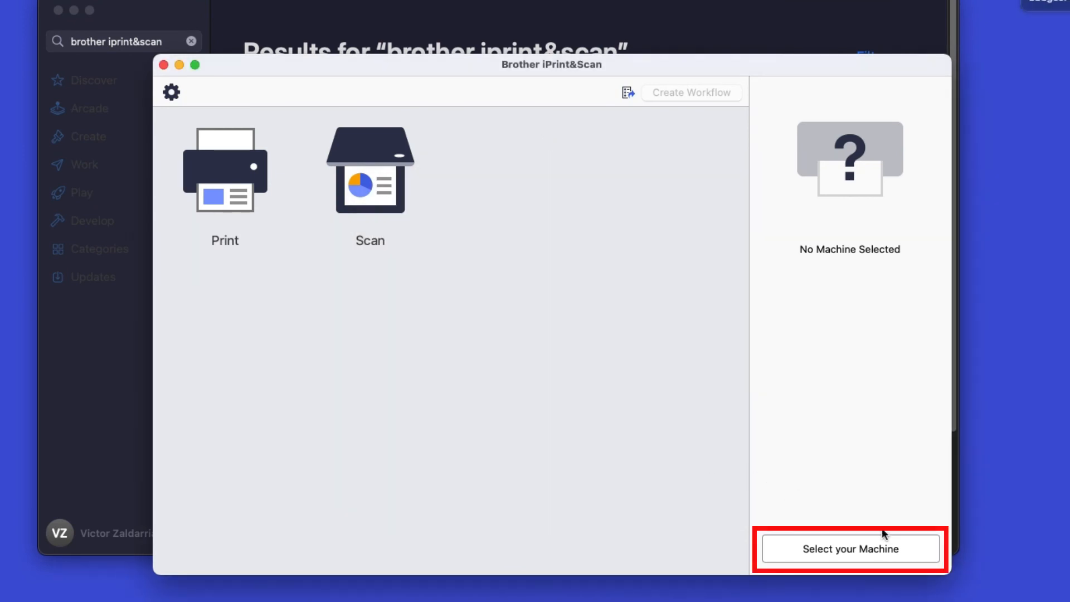
pyautogui.click(850, 547)
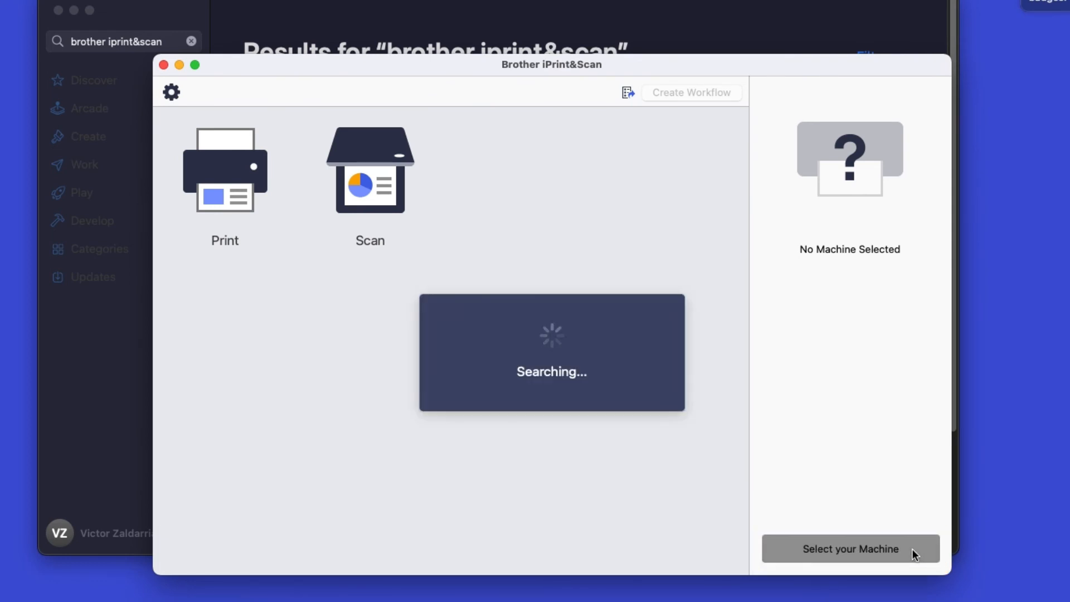
pyautogui.click(849, 547)
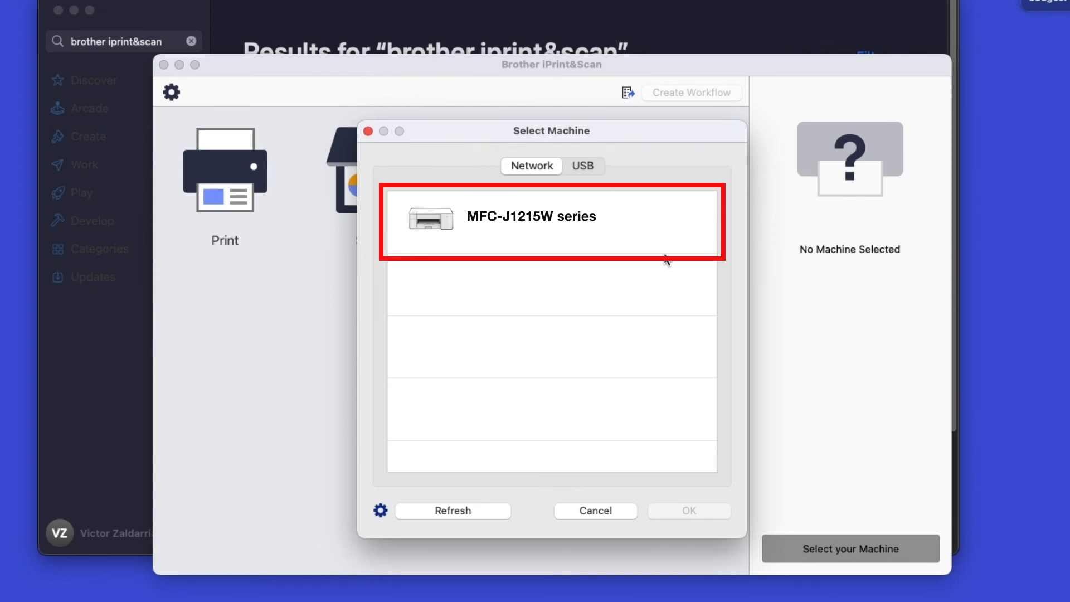
# - Choose MFC-J1215W series at 192.168.2.81 as the machine and confirm it
pyautogui.click(550, 216)
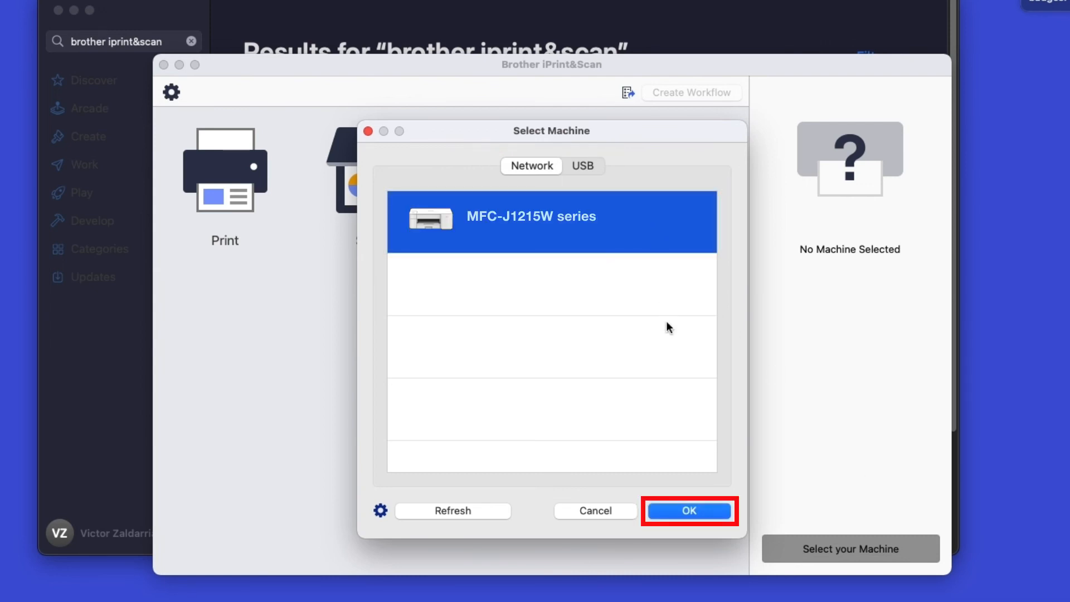
pyautogui.click(689, 511)
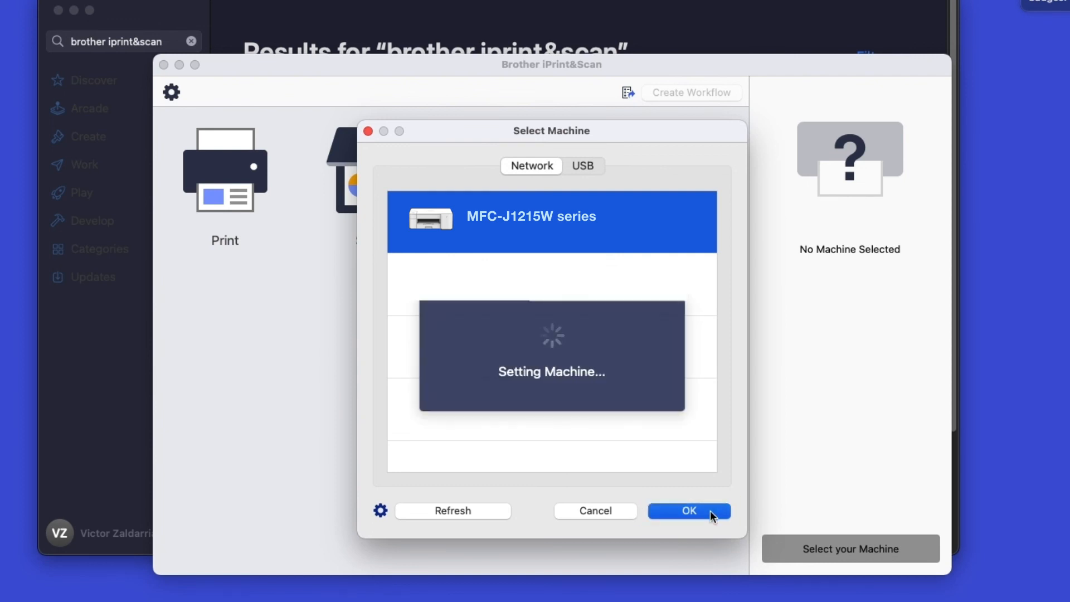
pyautogui.click(689, 510)
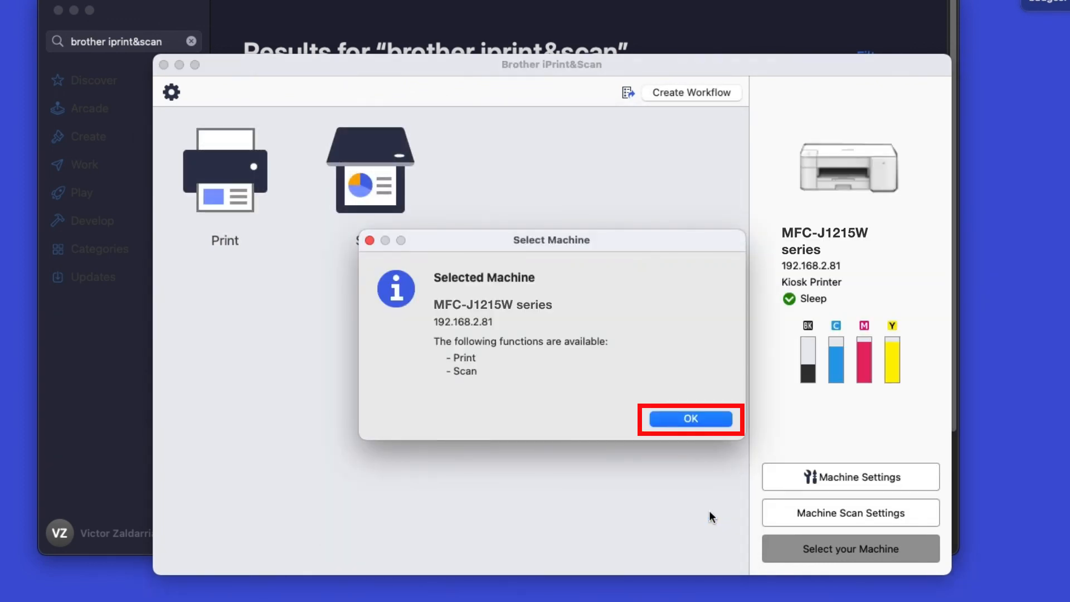
pyautogui.click(690, 419)
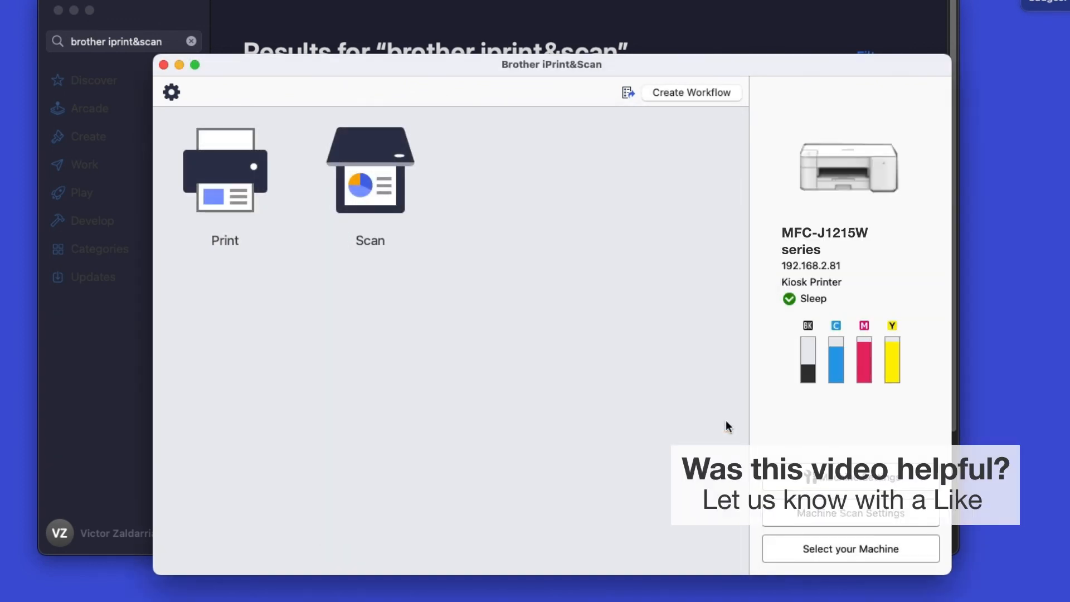